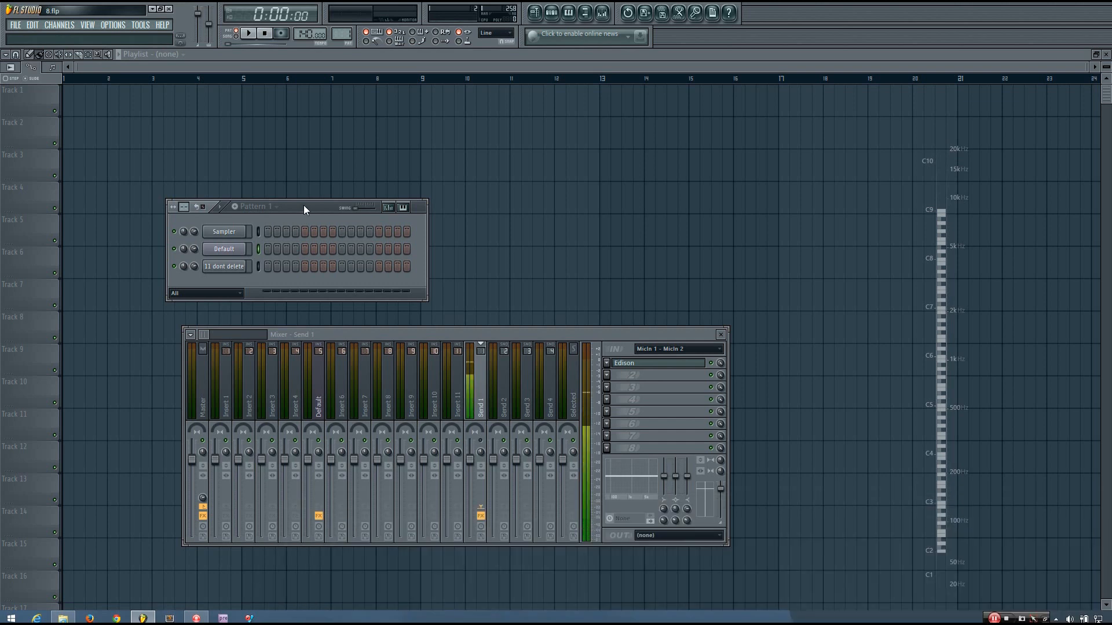
- Load Fruity Center into effect slot 1 of the Default mixer insert and view its window
{"action": "left_click_drag", "start_coordinate": [304, 207], "coordinate": [375, 194]}
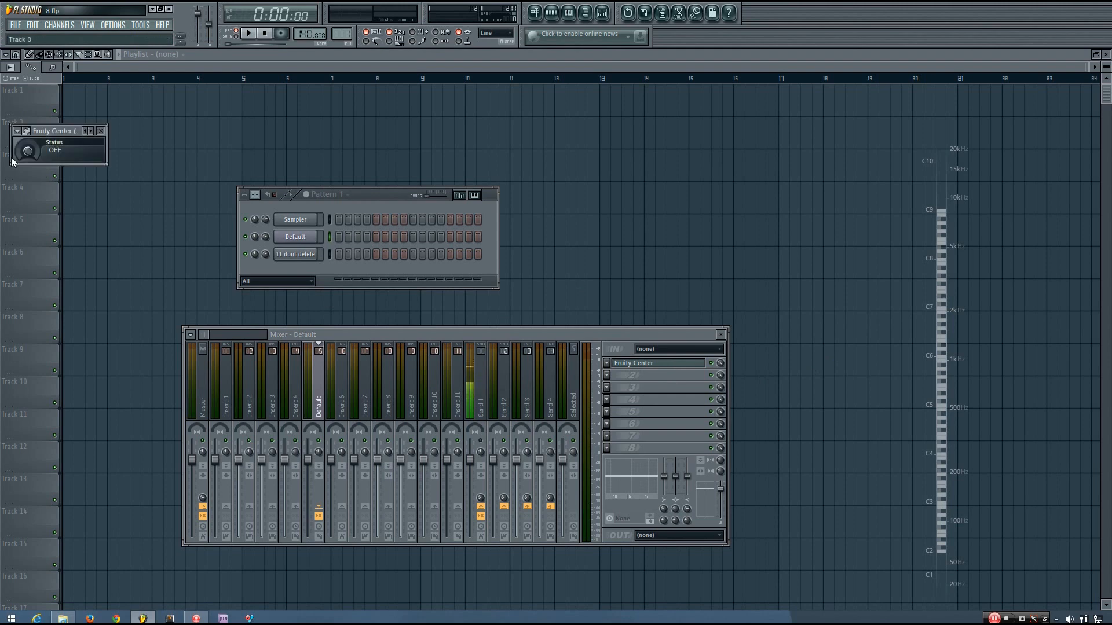
- Close Fruity Center and show the Default channel's Sytrus instrument with its channel settings
{"action": "left_click_drag", "start_coordinate": [56, 130], "coordinate": [185, 135]}
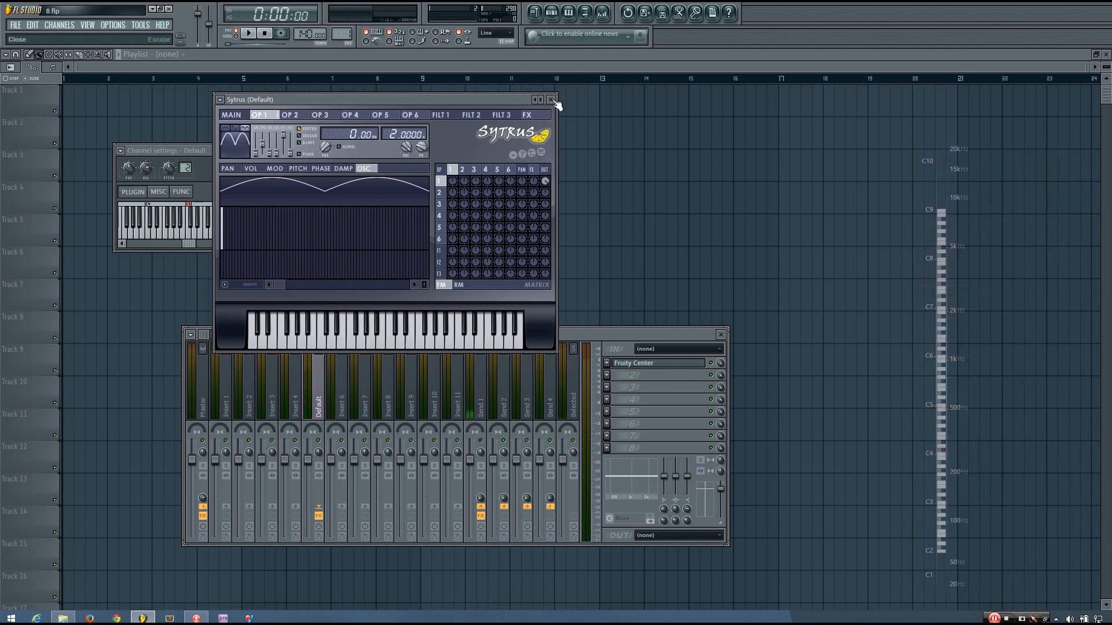
- Close Sytrus and add Fruity Parametric EQ 2 to slot 2 with a high-pass band 1
{"action": "left_click", "coordinate": [552, 99]}
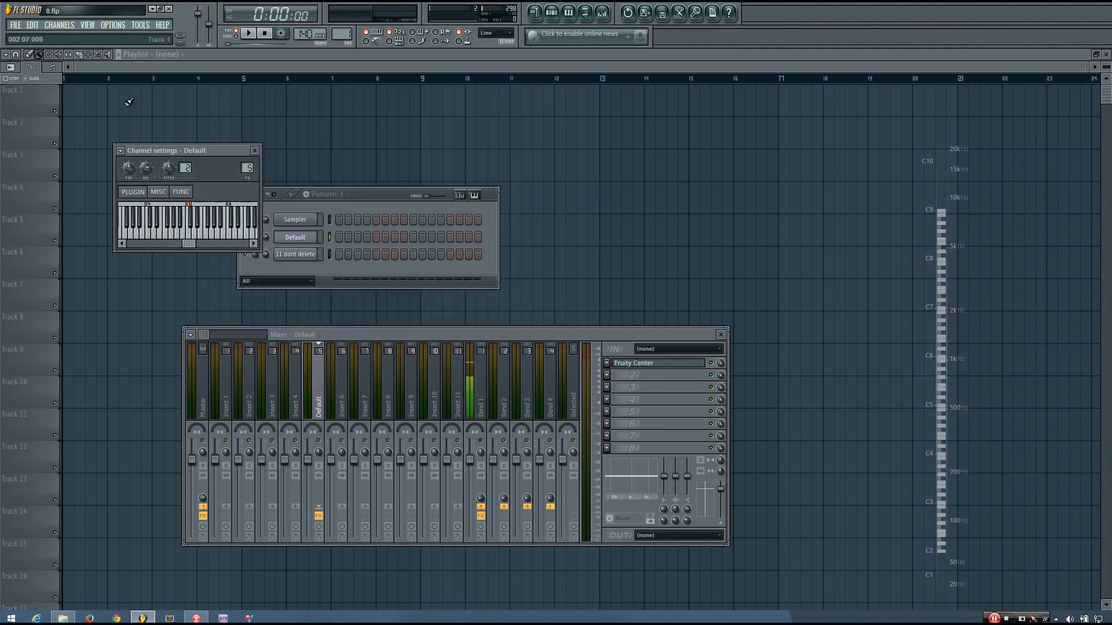
{"action": "left_click", "coordinate": [253, 149]}
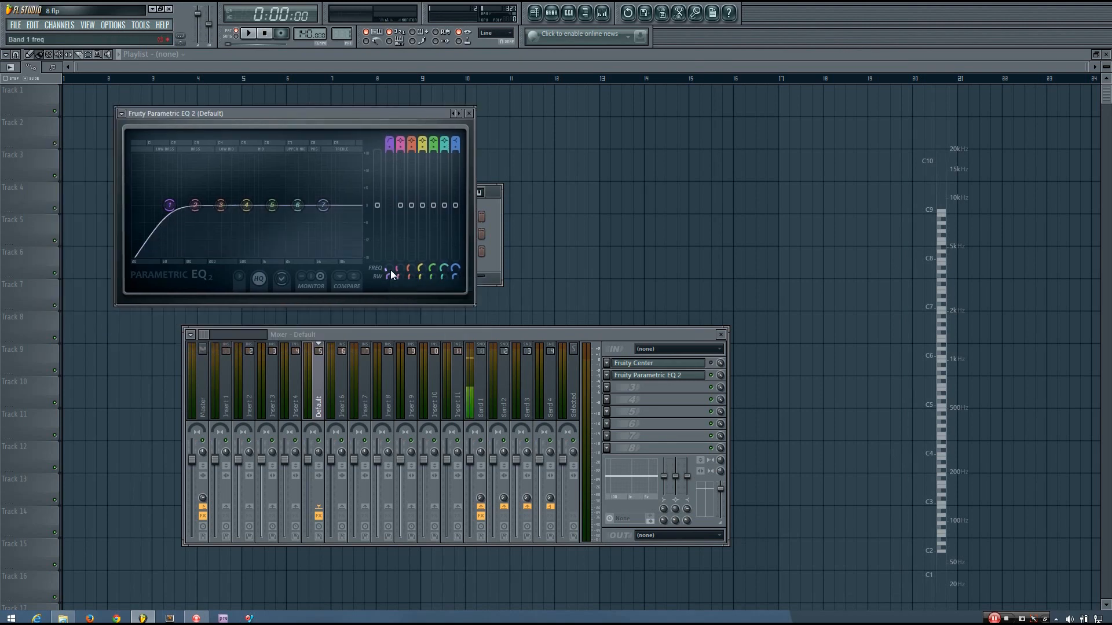
- Sweep the band 1 high-pass cutoff down and back up, then bypass and re-enable the EQ
{"action": "left_click_drag", "start_coordinate": [168, 205], "coordinate": [138, 205]}
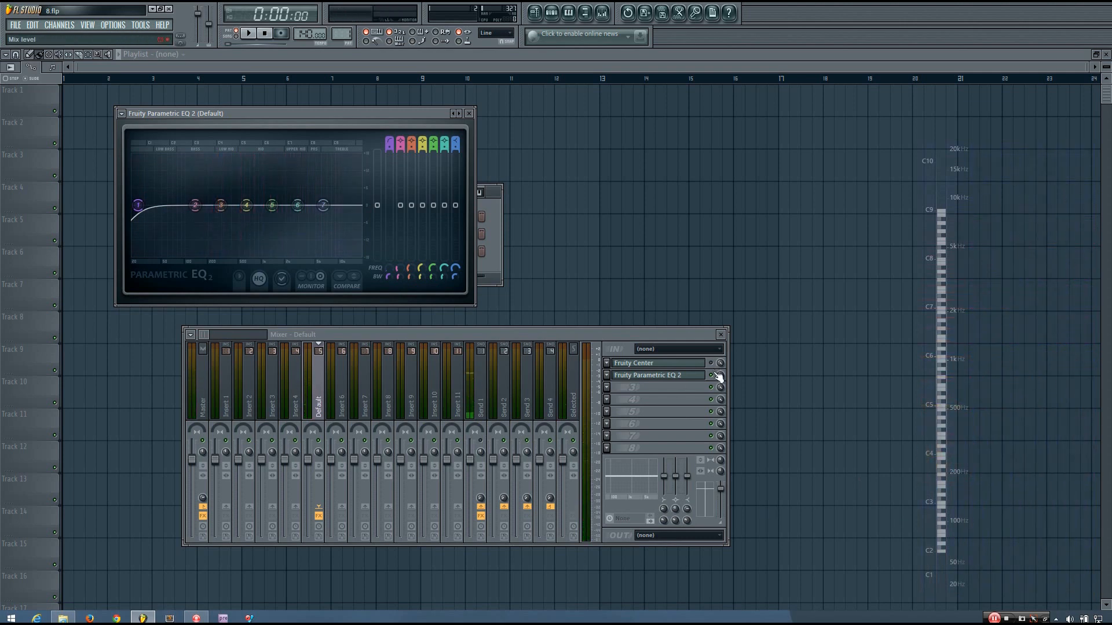
{"action": "left_click_drag", "start_coordinate": [137, 205], "coordinate": [190, 205]}
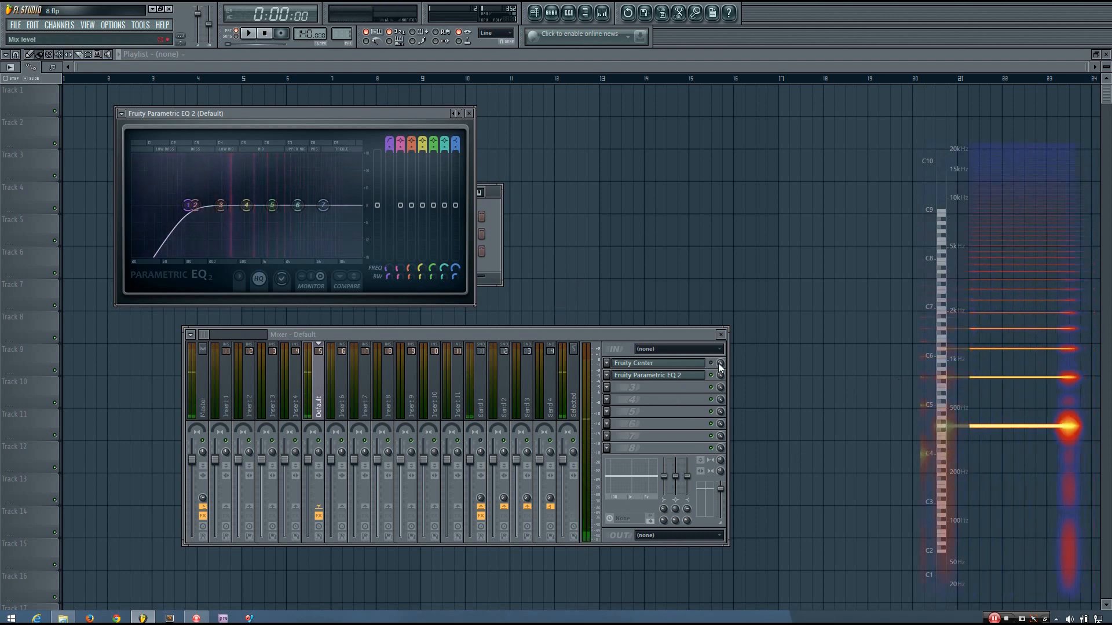
{"action": "left_click", "coordinate": [709, 375]}
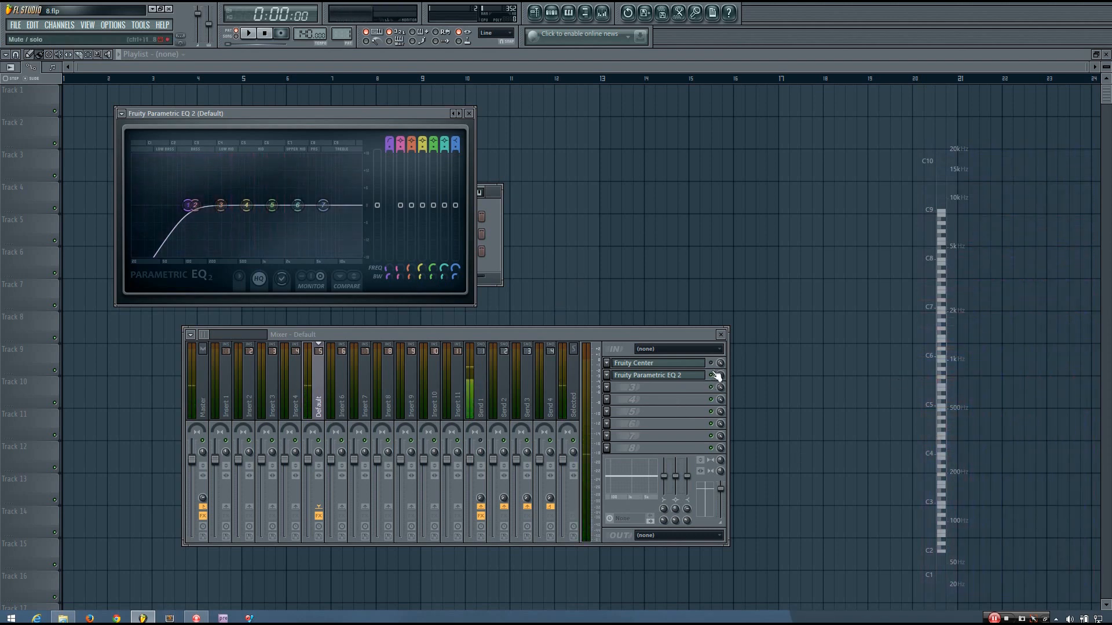
{"action": "left_click", "coordinate": [247, 32]}
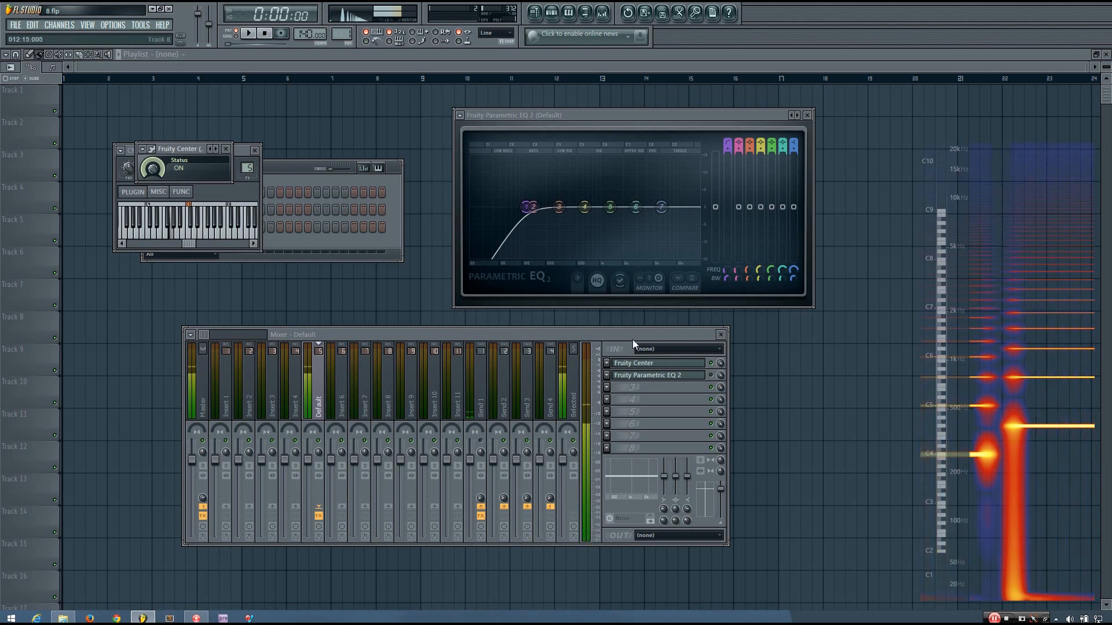
- Toggle the EQ slot's mute switch to compare the sound with Fruity Center ON
{"action": "left_click", "coordinate": [718, 375]}
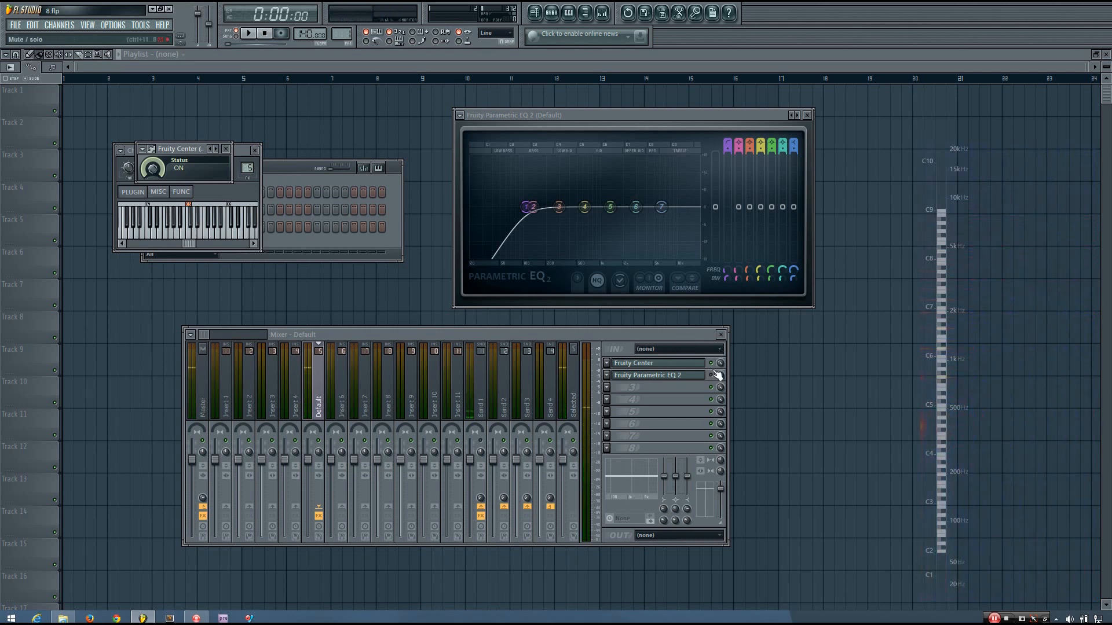